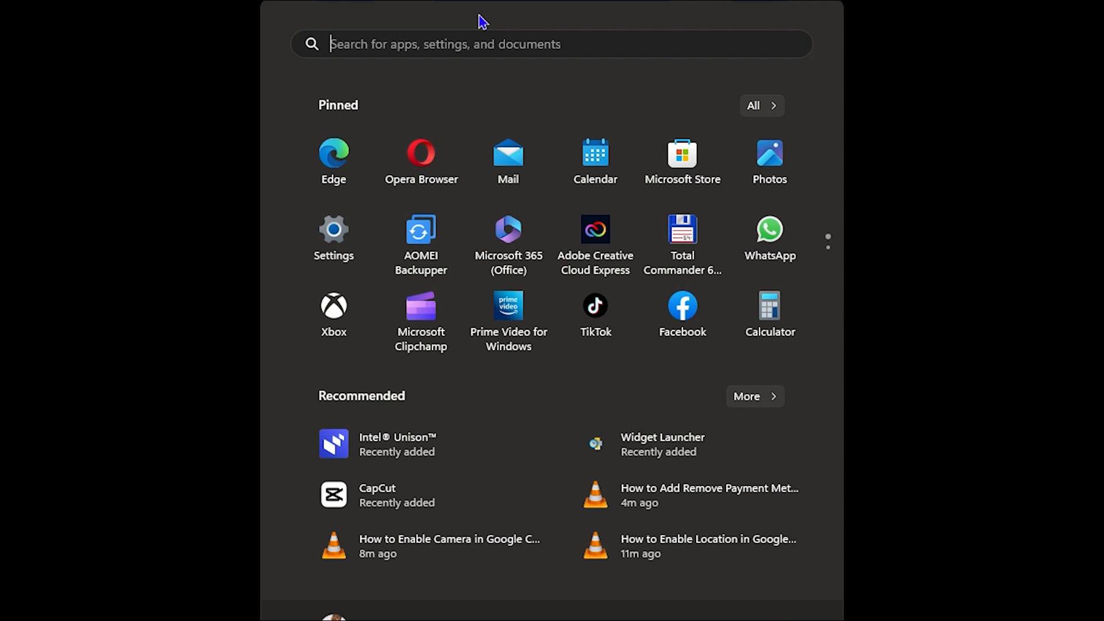
- Search Start for 'paint' and move down to Paint 3D's actions
text(paint 3D)
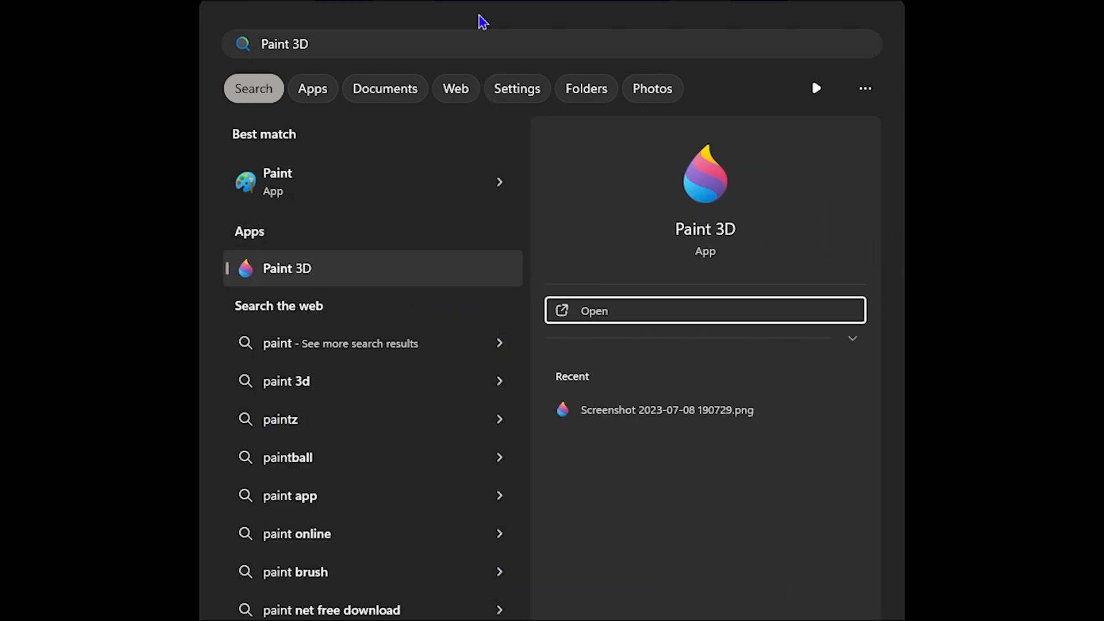
key(Down)
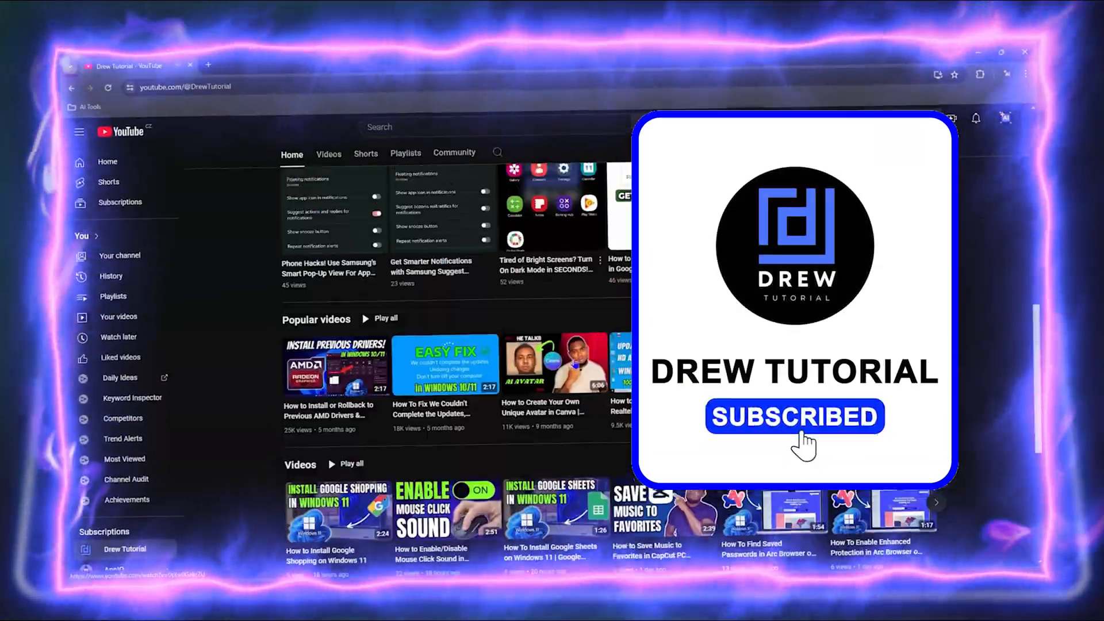
- Switch the channel page between its Videos and Shorts tabs, ending on Videos
click(329, 154)
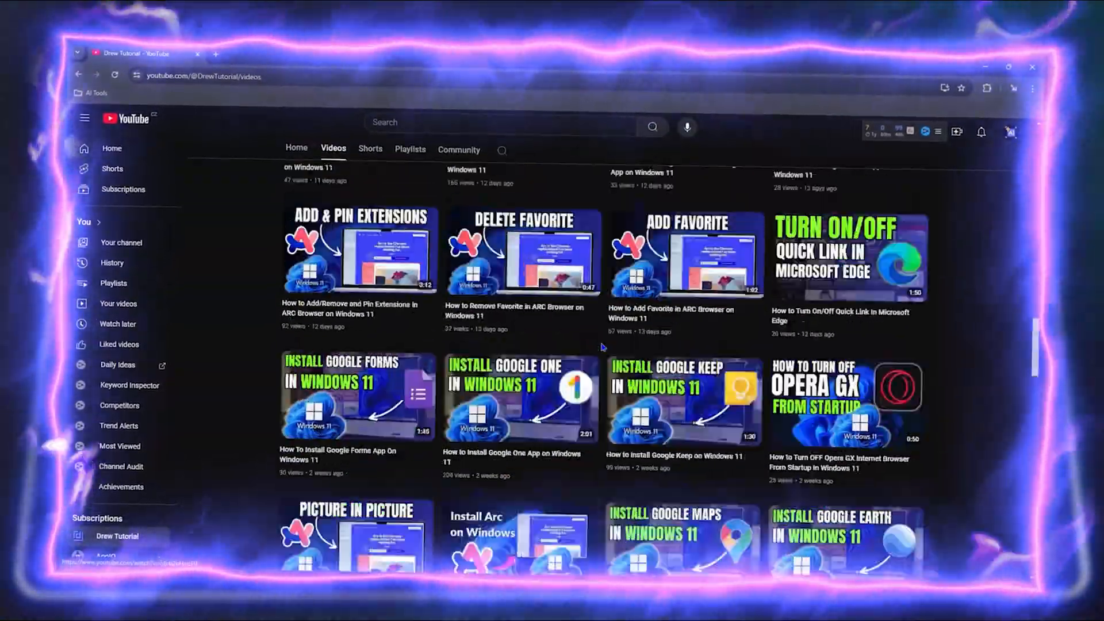
click(370, 148)
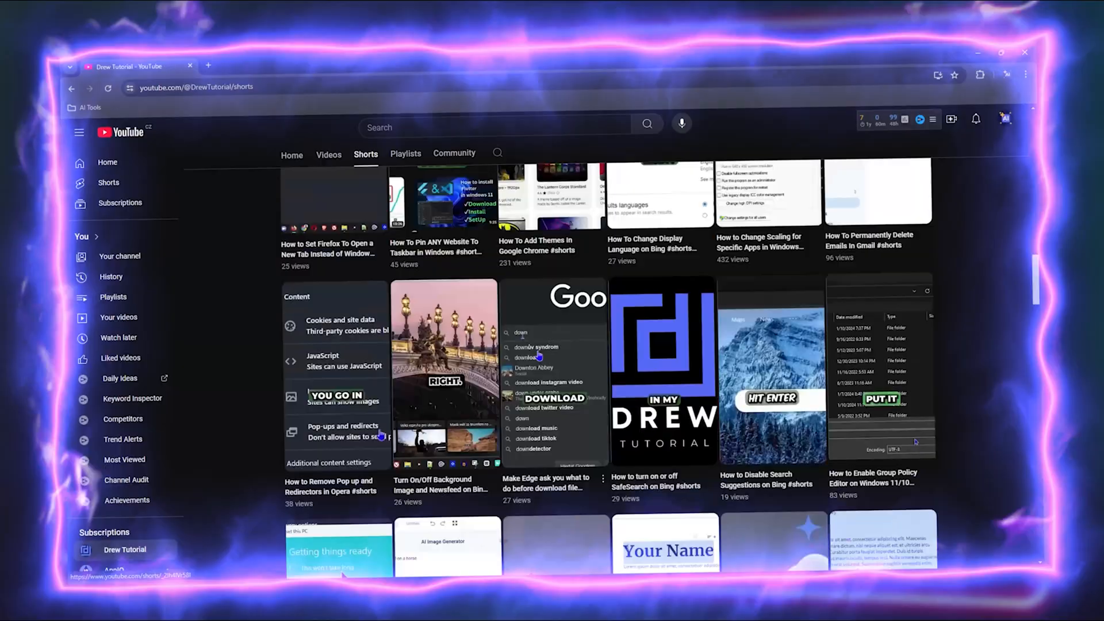
click(454, 153)
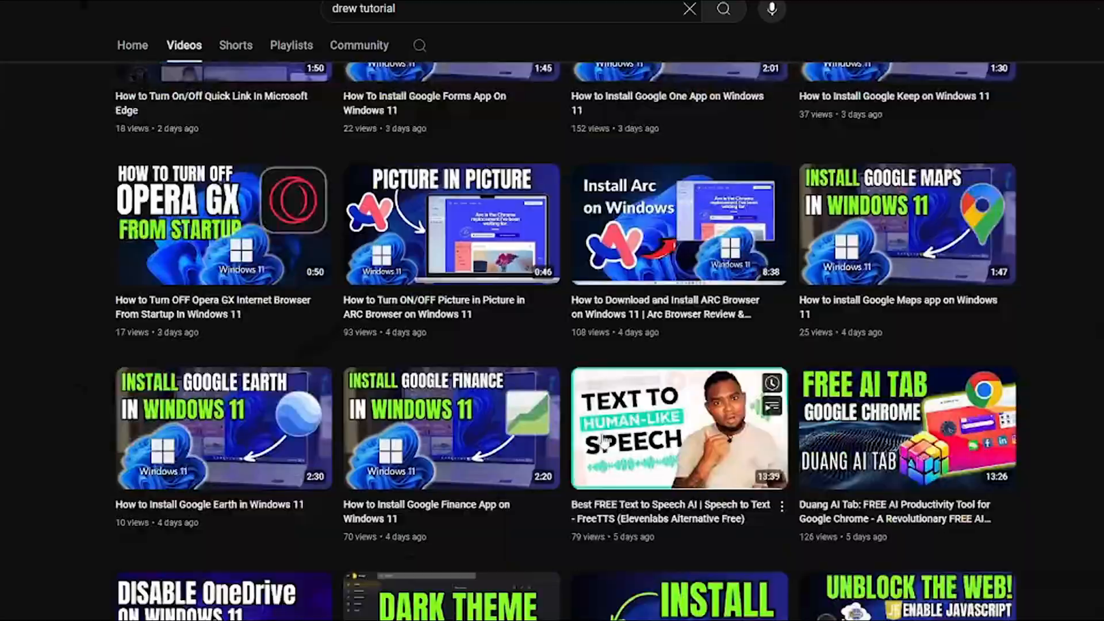
click(291, 126)
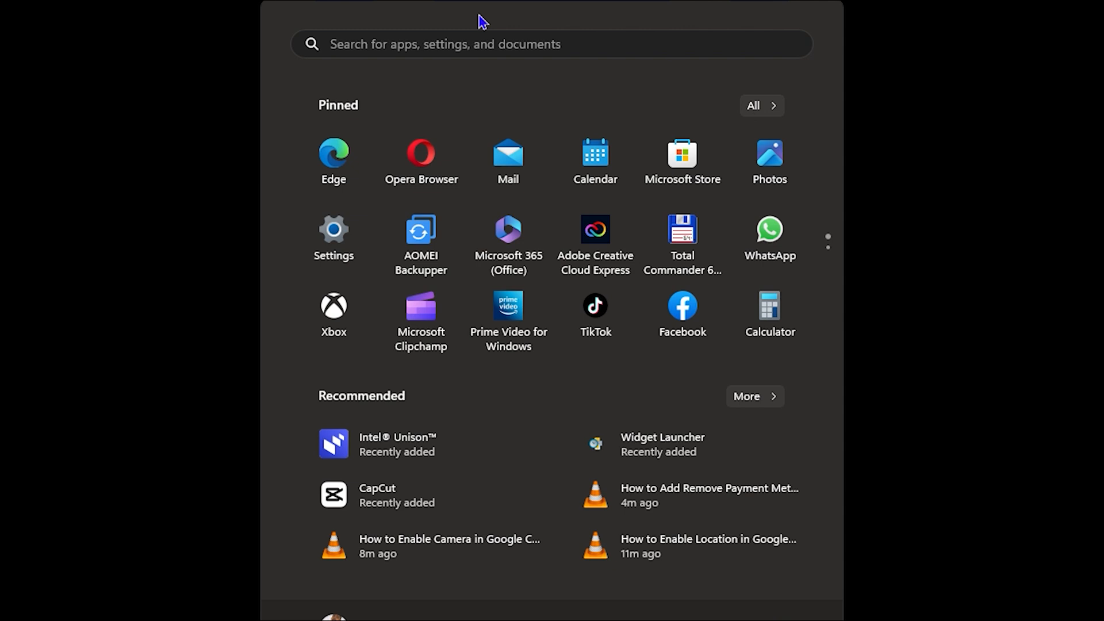
- Search 'paint' in the Start search box to list Paint 3D under Apps
click(443, 44)
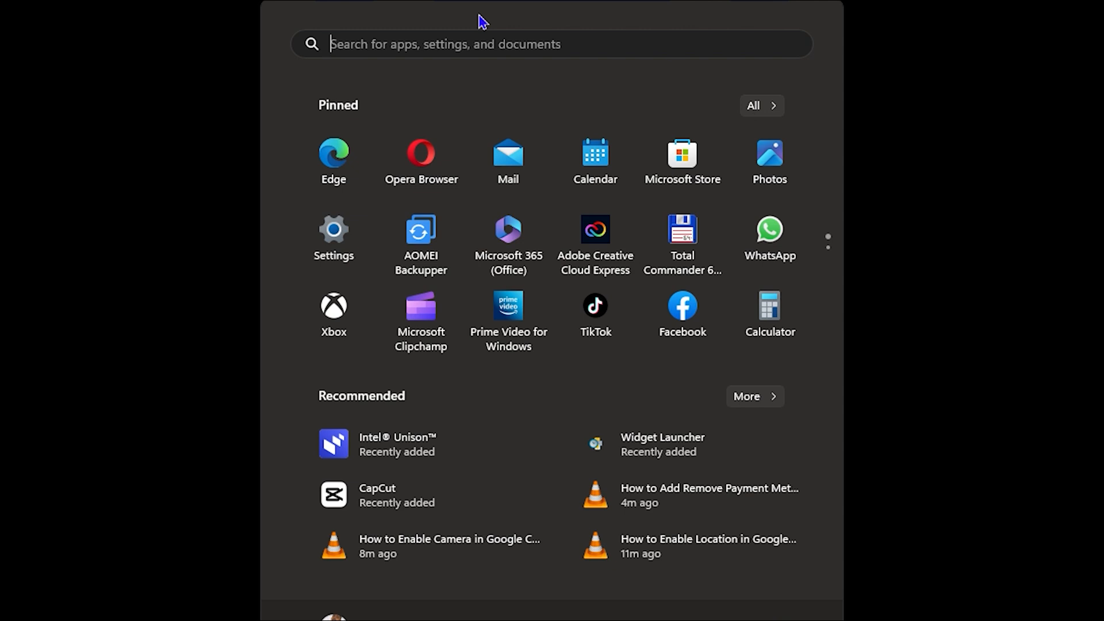
text(paint 3D)
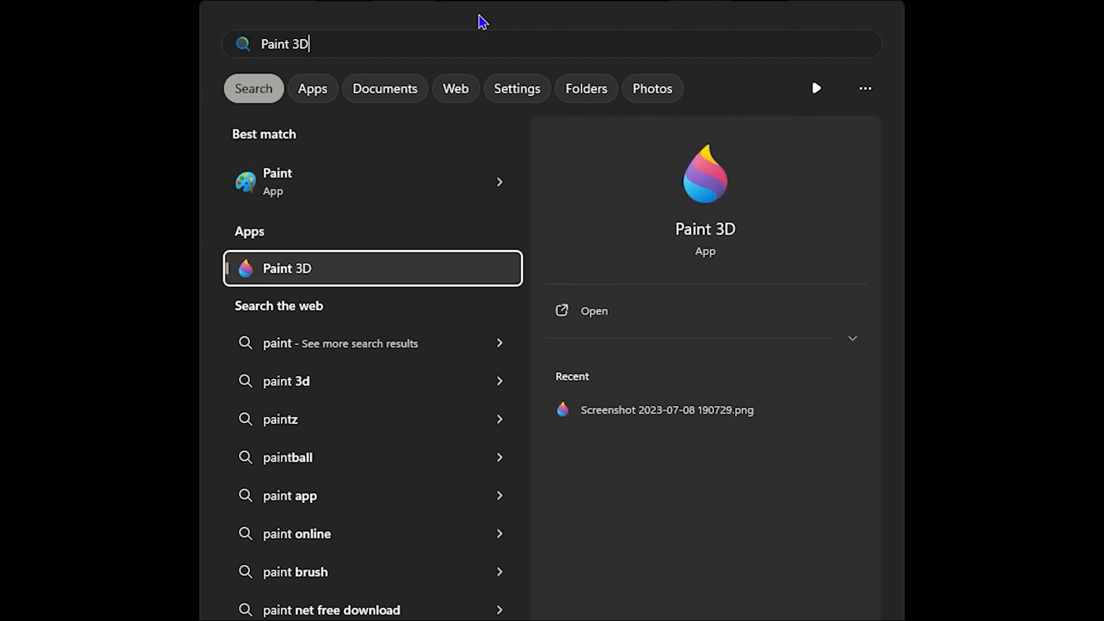
- Search 'paint' again and expand Paint 3D's actions to show Pin to taskbar
text(paint)
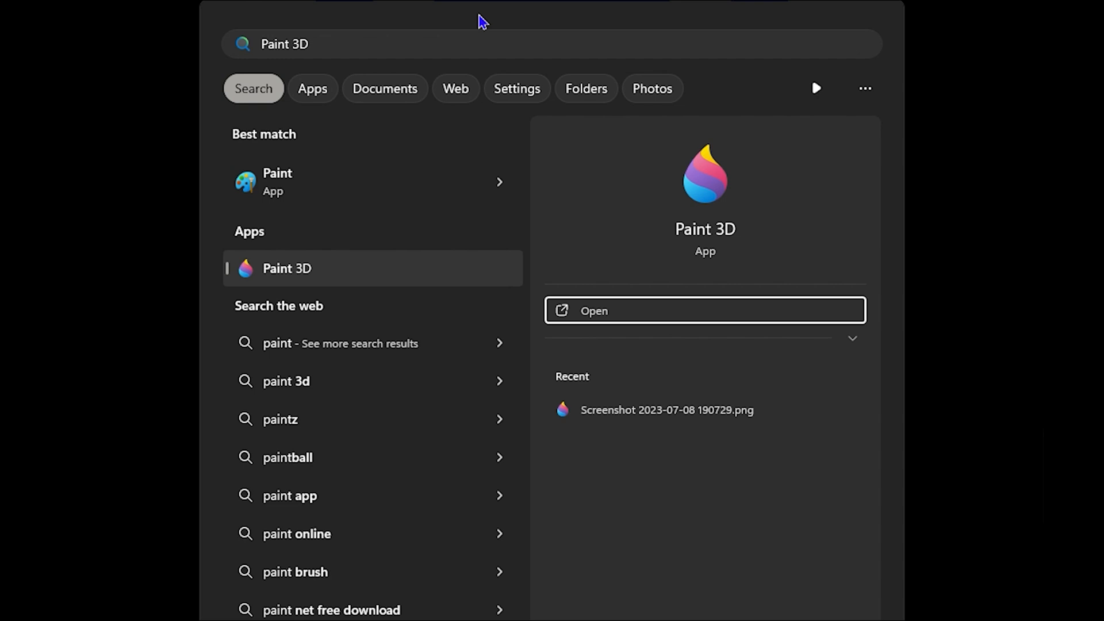
key(Down)
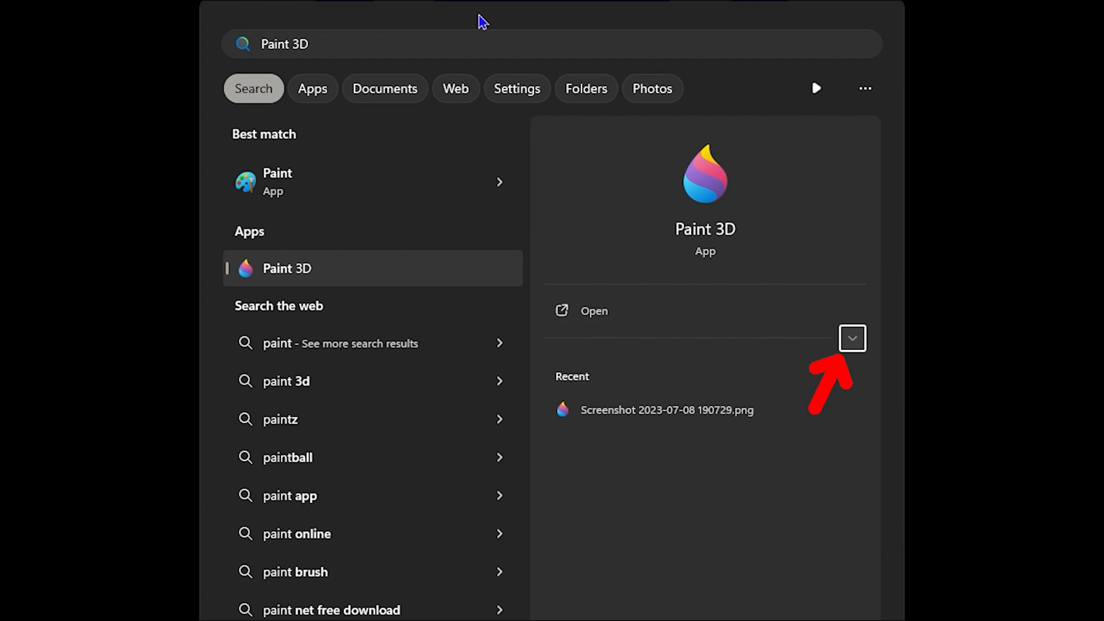
click(851, 338)
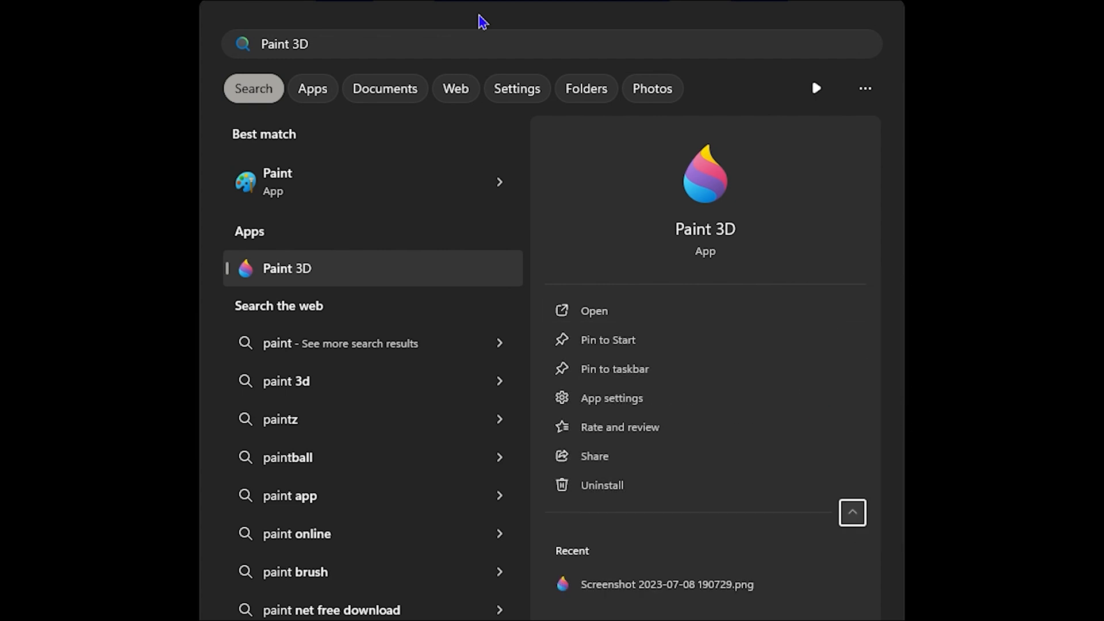